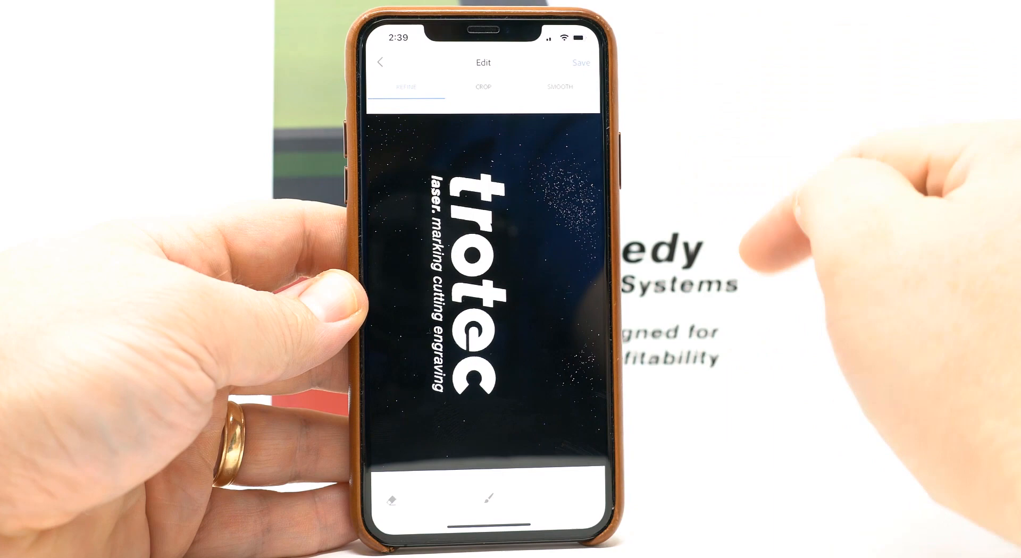
# Step: Save the traced Trotec logo shape and export it as a PDF
pyautogui.click(579, 63)
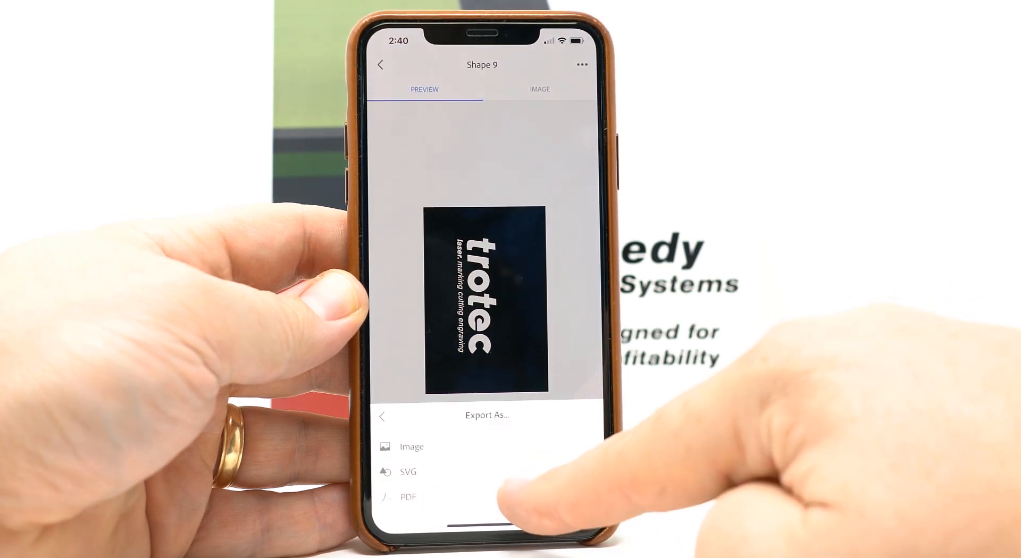
pyautogui.click(409, 497)
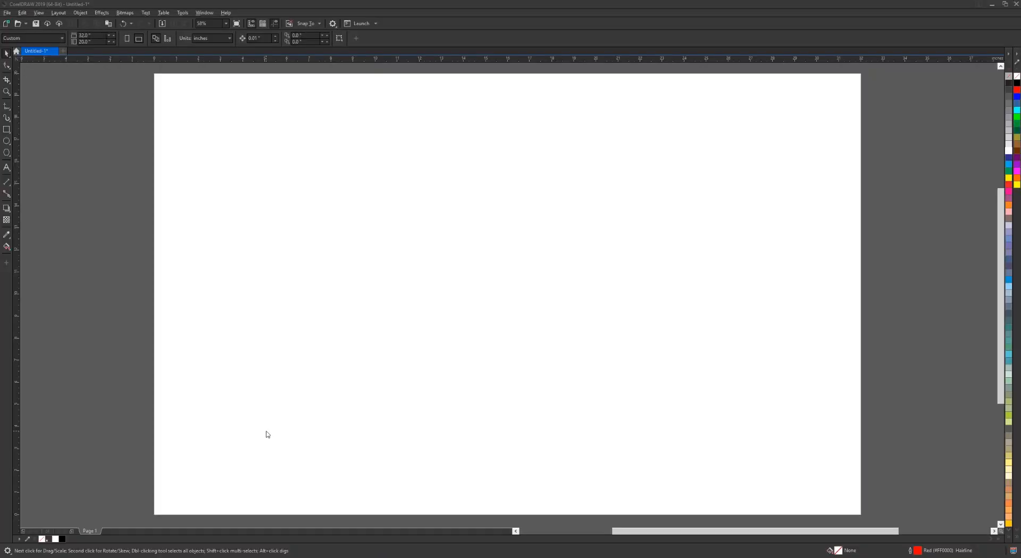
pyautogui.moveTo(218, 149)
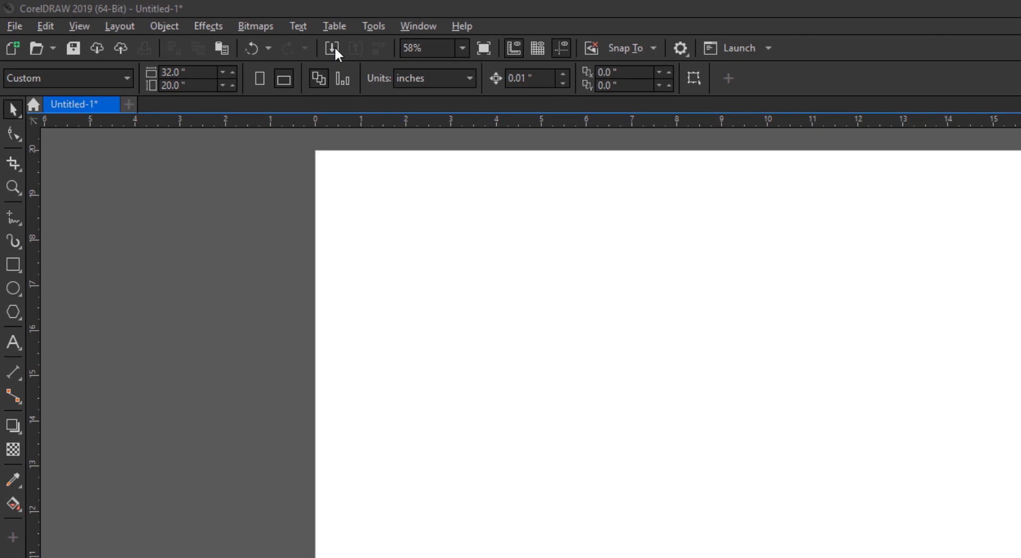
# Step: Import Shape 9.pdf from the Google Drive > Adobe folder into the blank document
pyautogui.click(332, 47)
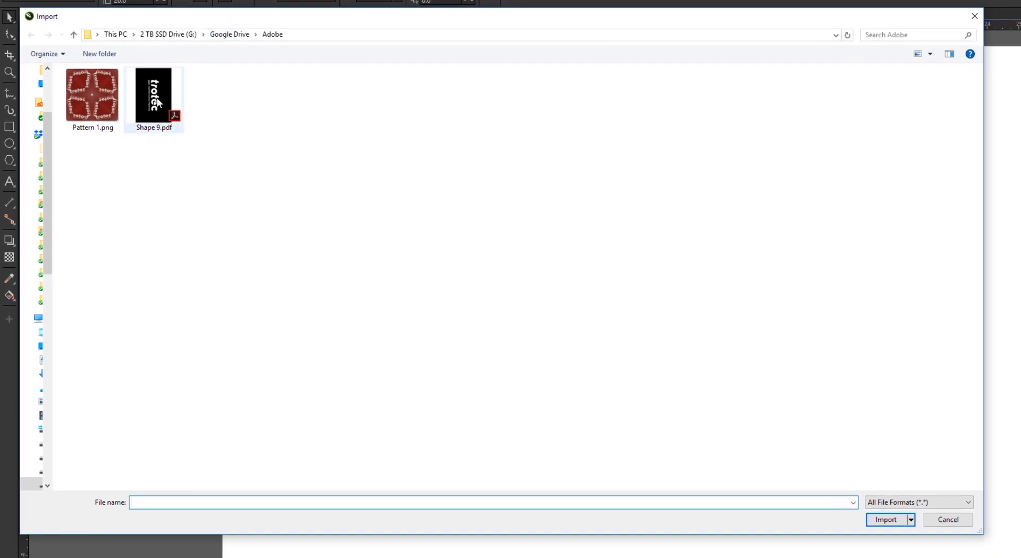
pyautogui.click(153, 97)
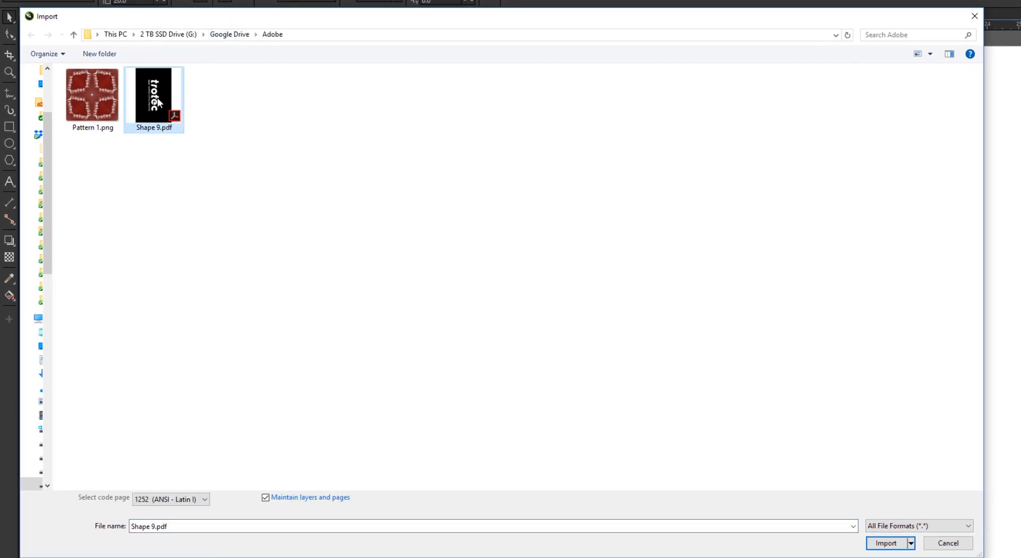
pyautogui.moveTo(457, 239)
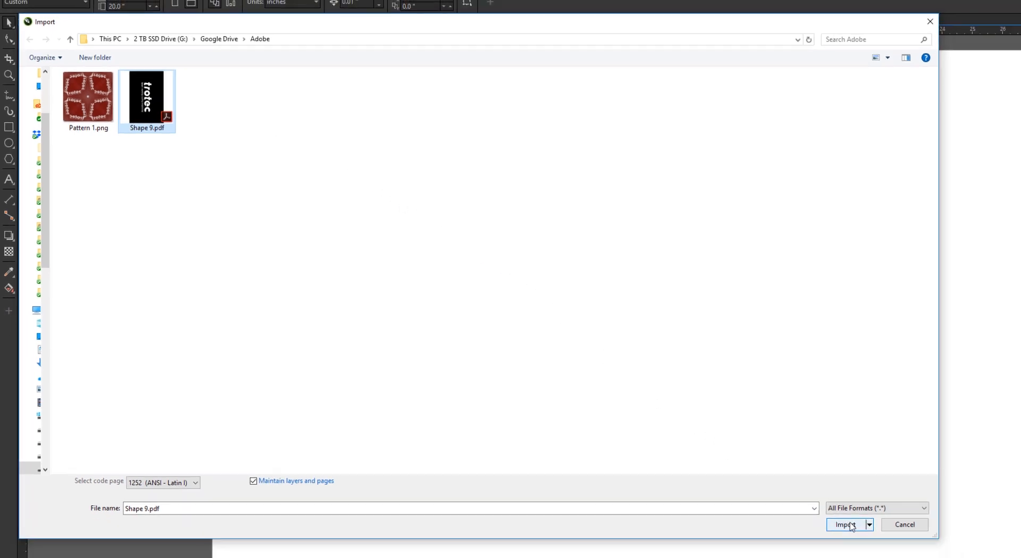
pyautogui.click(845, 524)
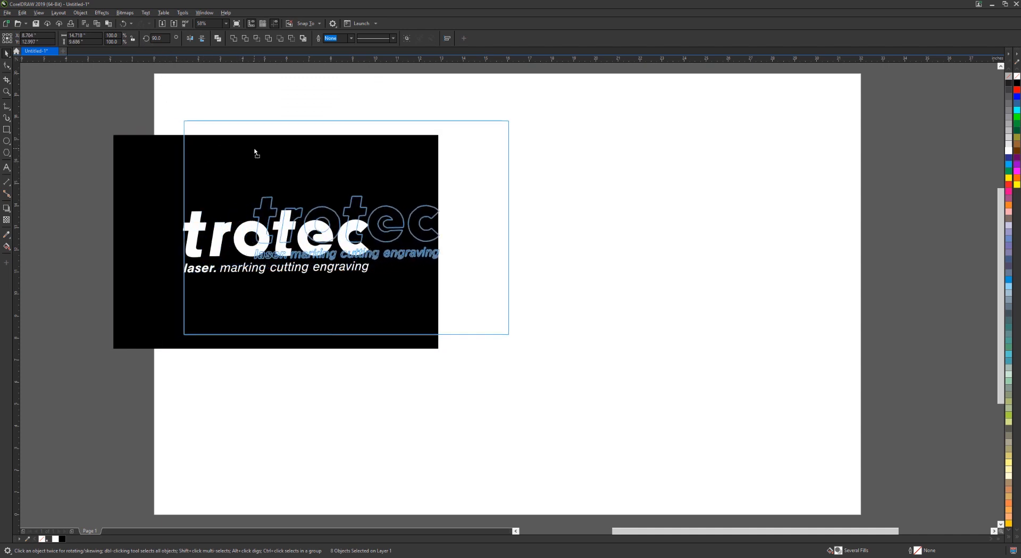
# Step: Place the imported logo on the page and recolor its lettering red
pyautogui.moveTo(273, 241); pyautogui.dragTo(345, 228)
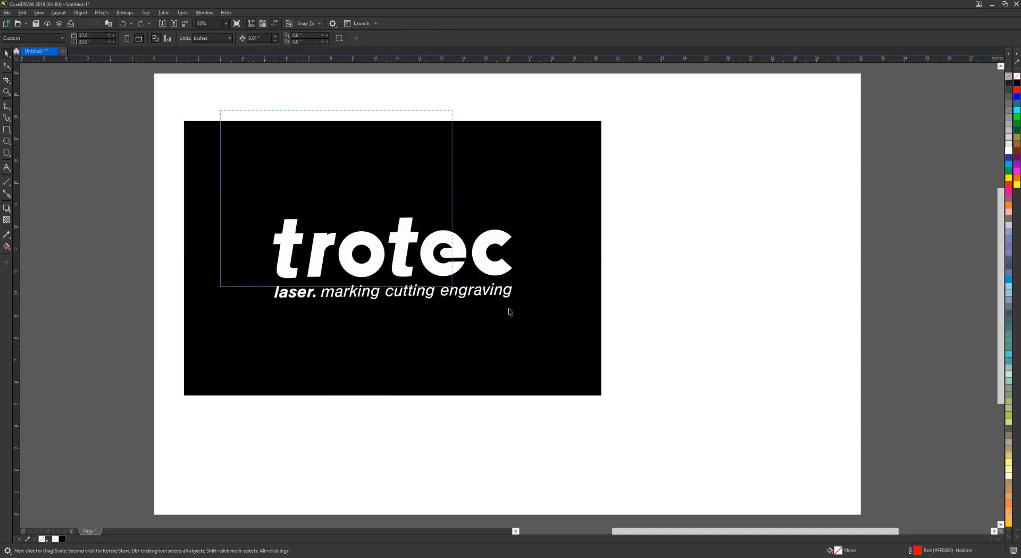
pyautogui.click(391, 258)
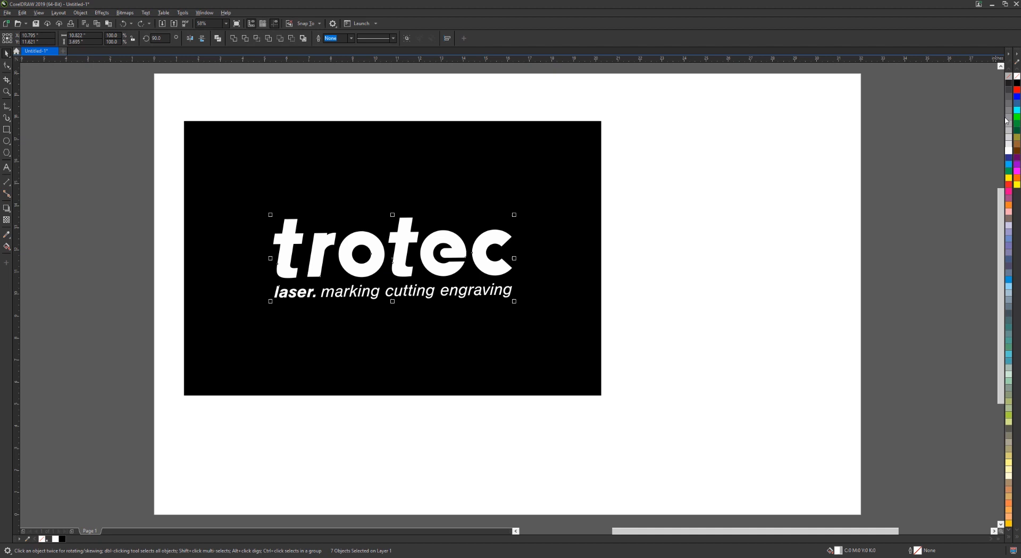
pyautogui.moveTo(1017, 92)
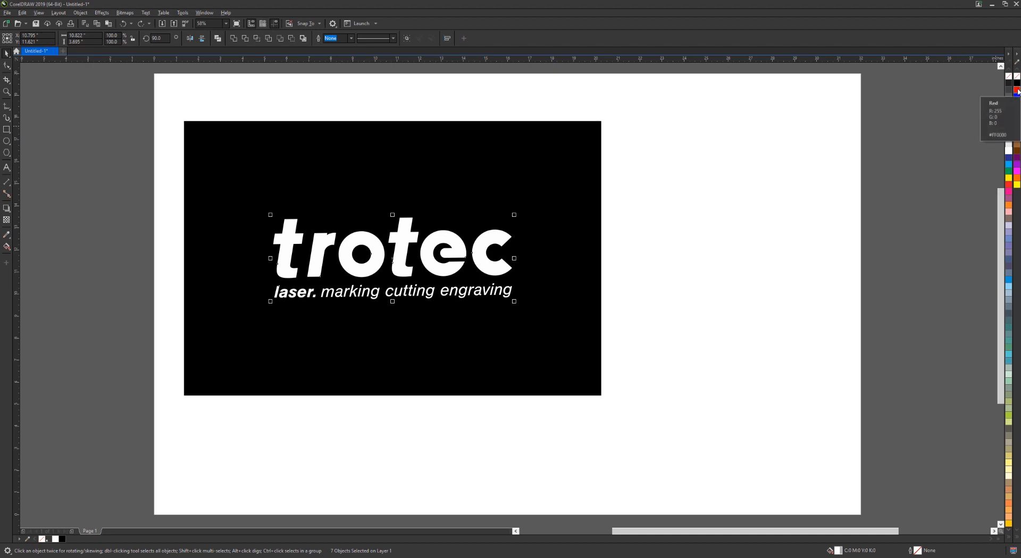
pyautogui.click(1017, 92)
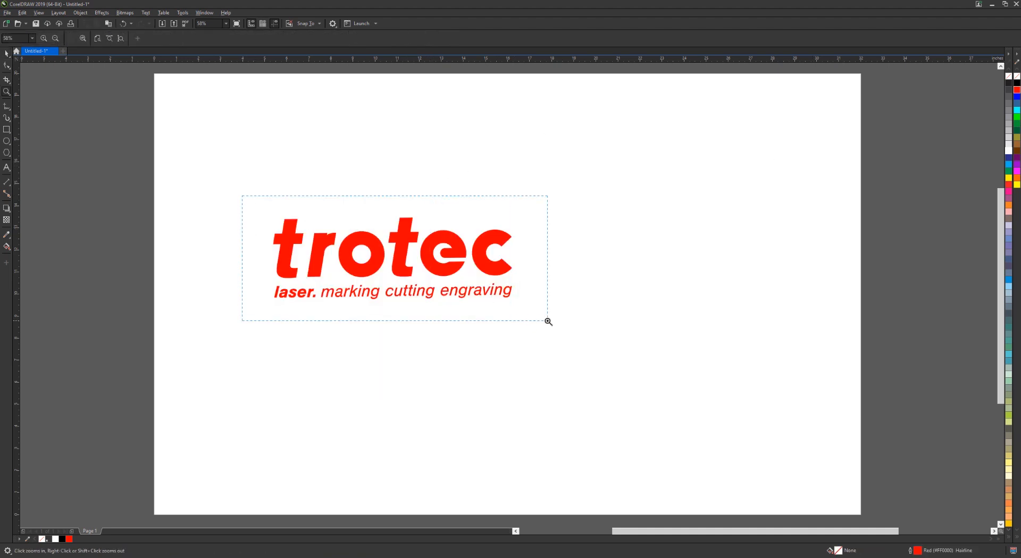
# Step: Zoom in on the red logo to inspect the traced letter edges, then zoom back out
pyautogui.click(549, 322)
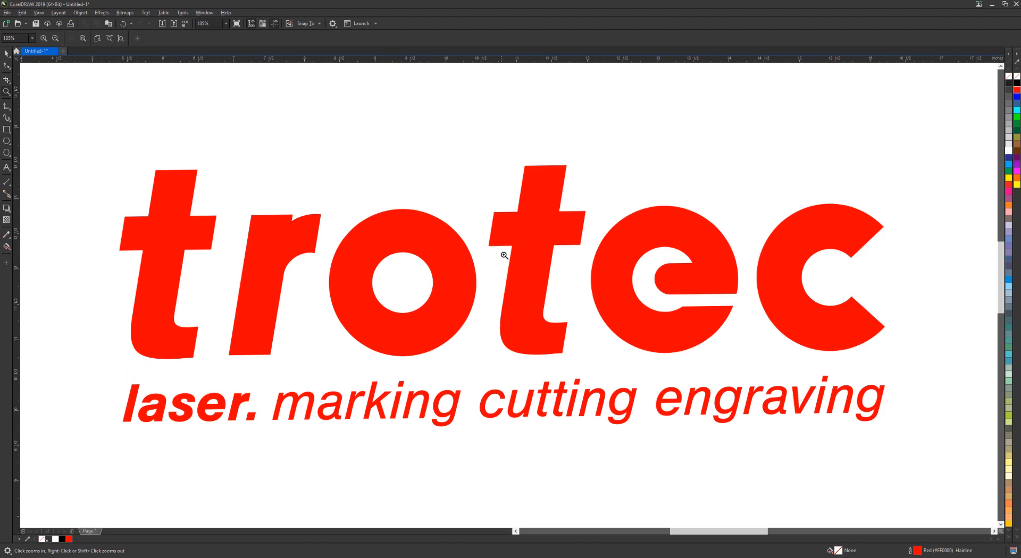
pyautogui.click(505, 255)
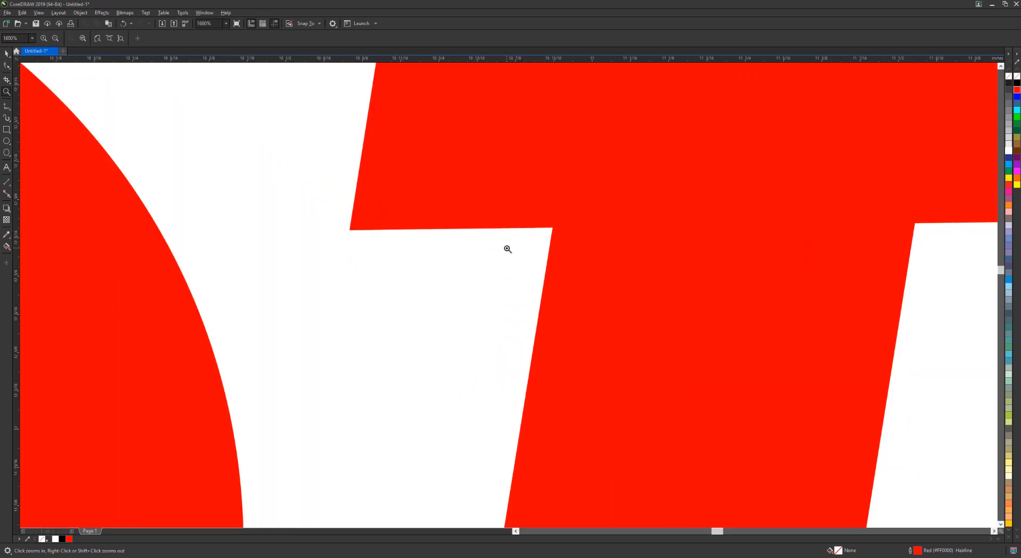
pyautogui.rightClick(507, 249)
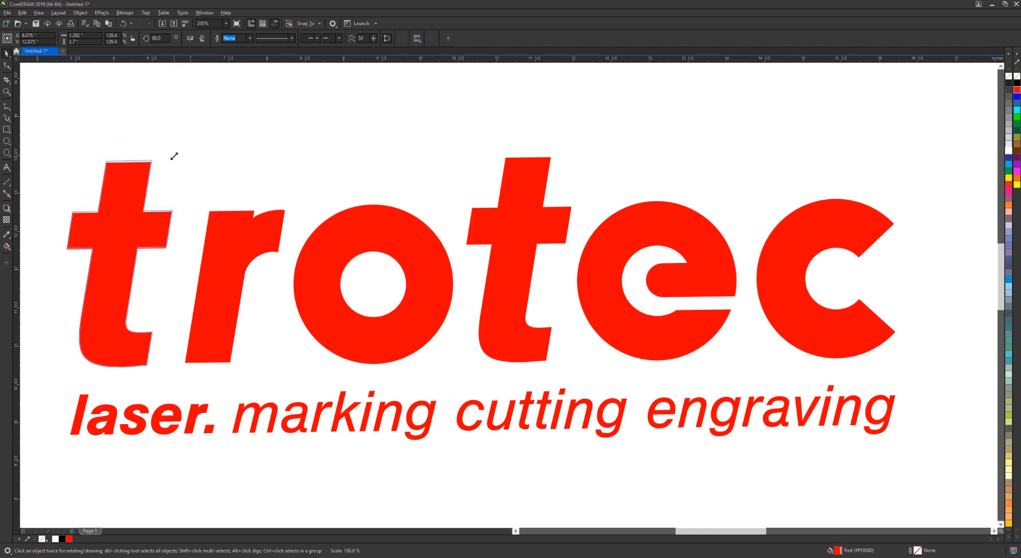
# Step: Select every logo object and remove the fill, leaving red hairline cut outlines
pyautogui.click(119, 267)
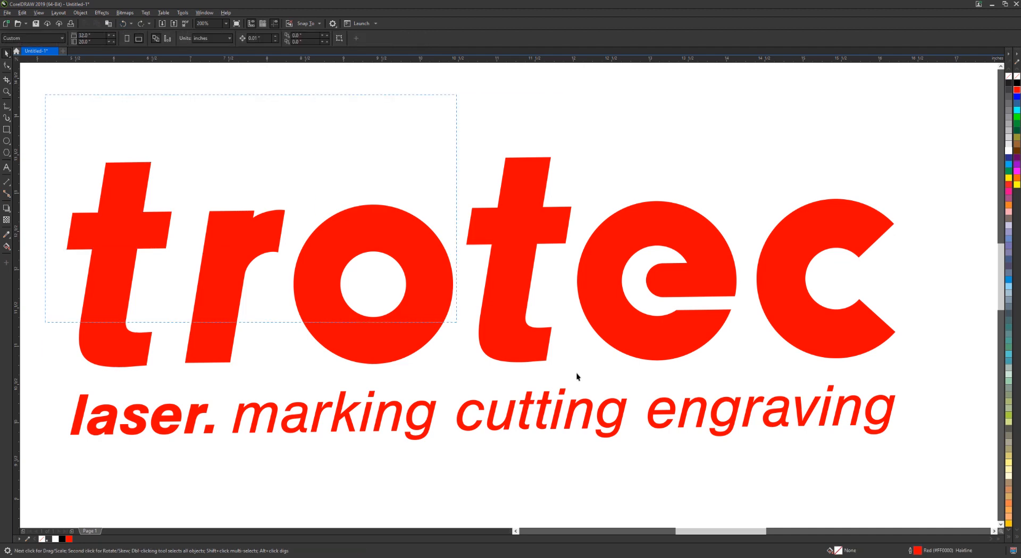
pyautogui.press('ctrl+a')
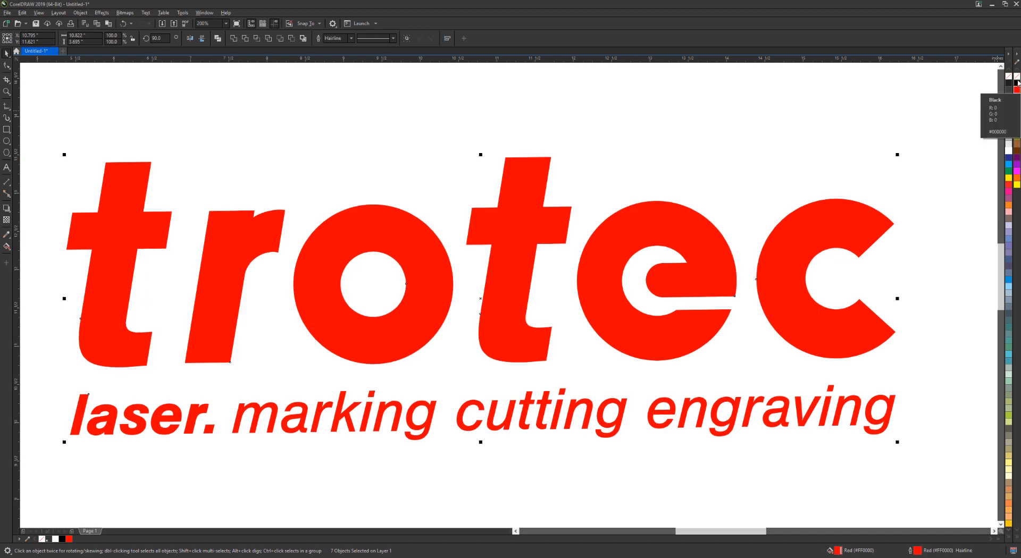
pyautogui.click(991, 76)
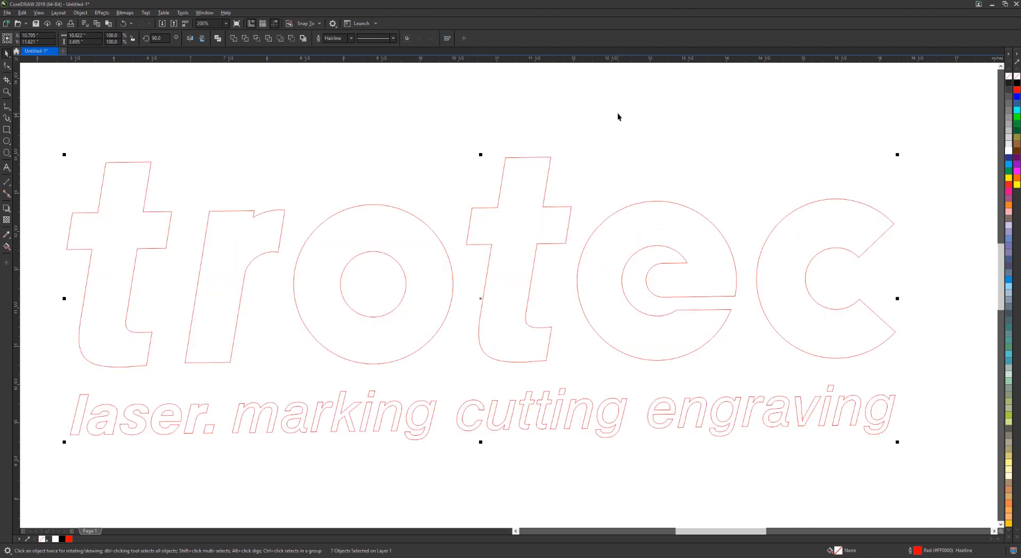